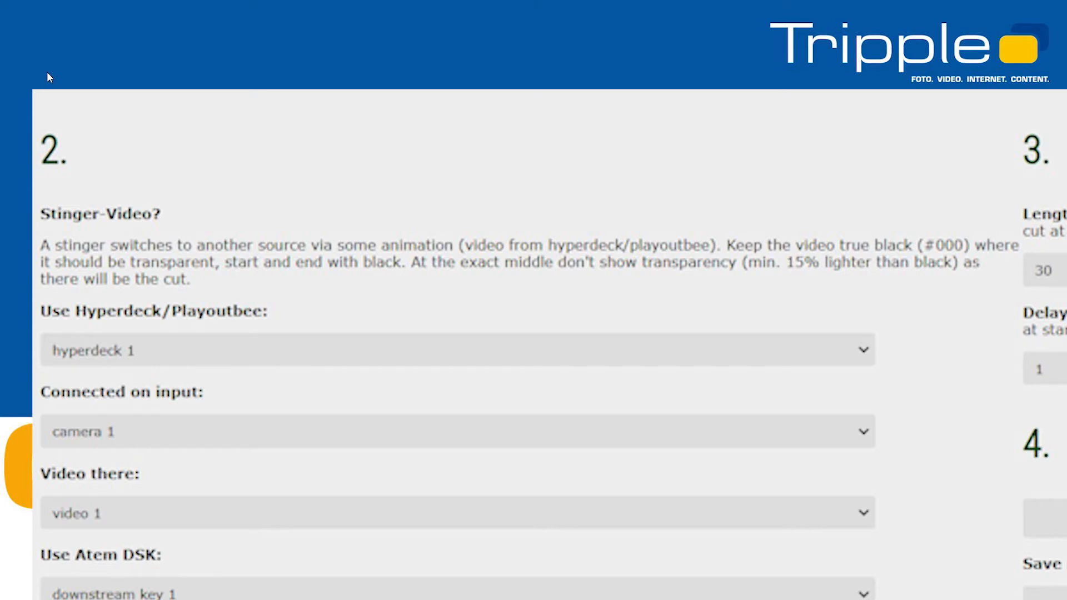
{"action": "scroll", "scroll_direction": "down", "scroll_amount": 3}
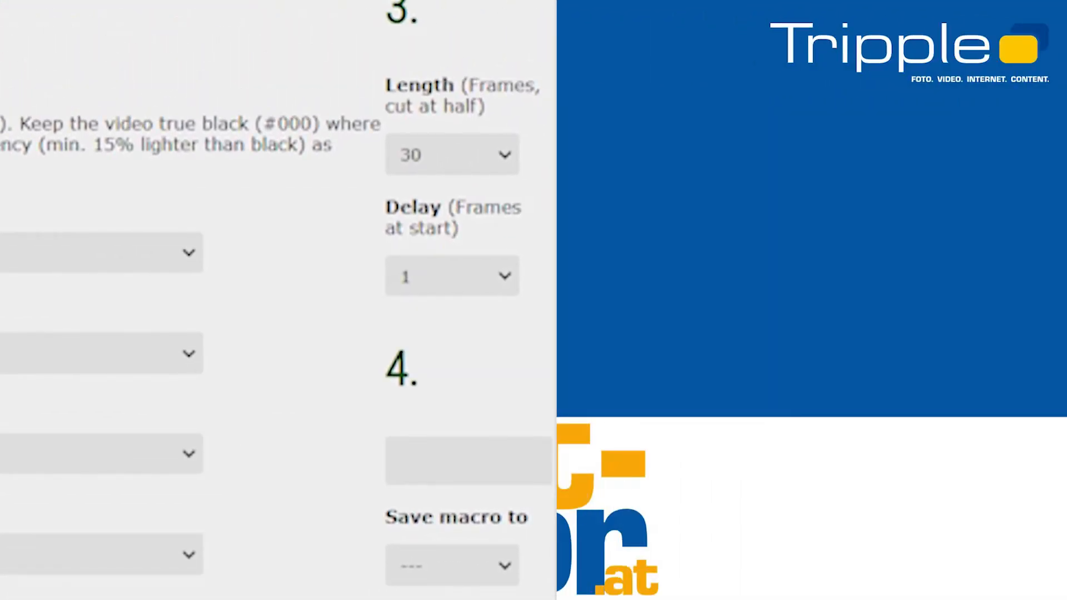
{"action": "scroll", "scroll_direction": "down", "scroll_amount": 3}
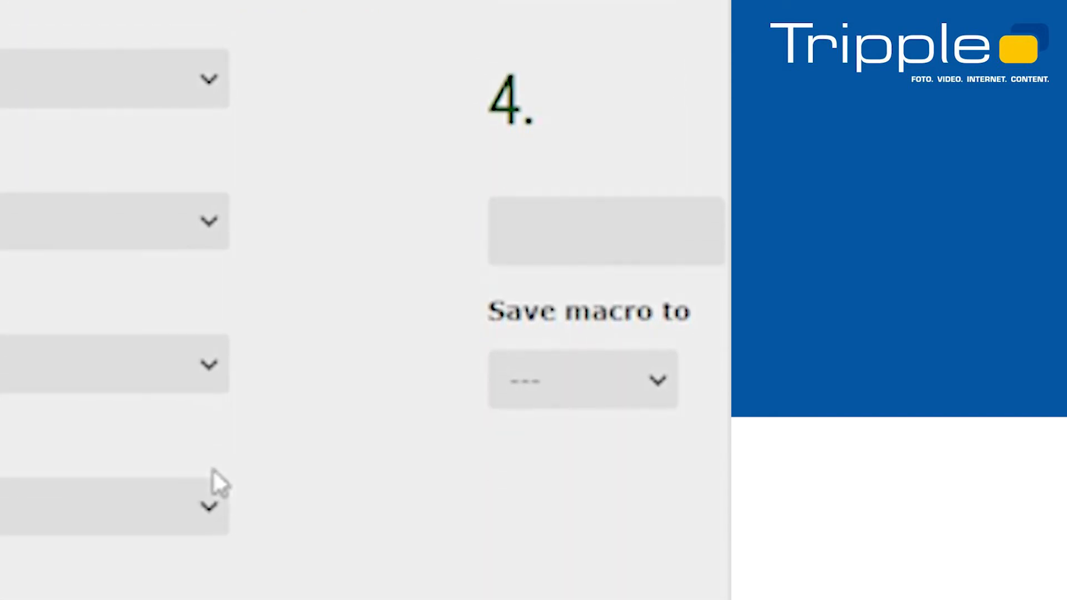